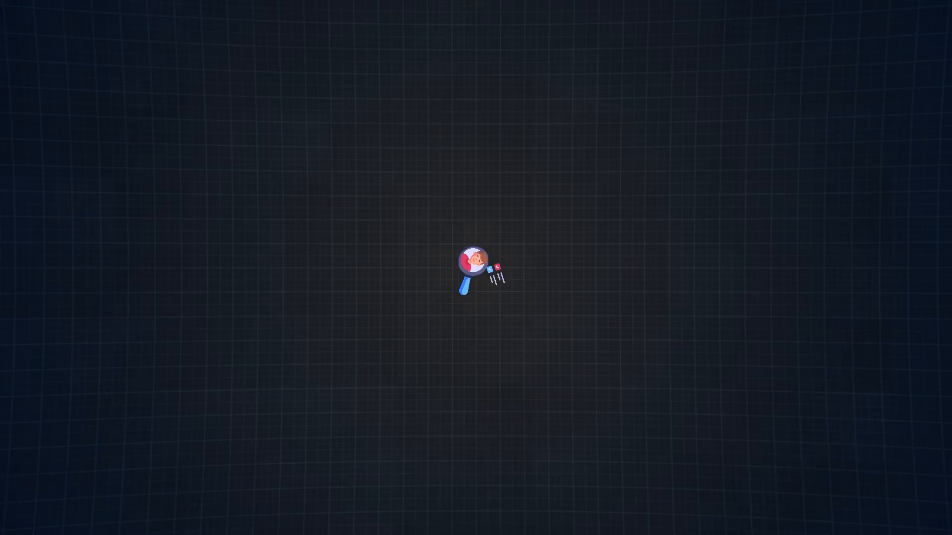
text("My design process usually starts with research to understand the problem and the user's needs. Then I create multiple design concepts and gather feedback before selecting the best on)
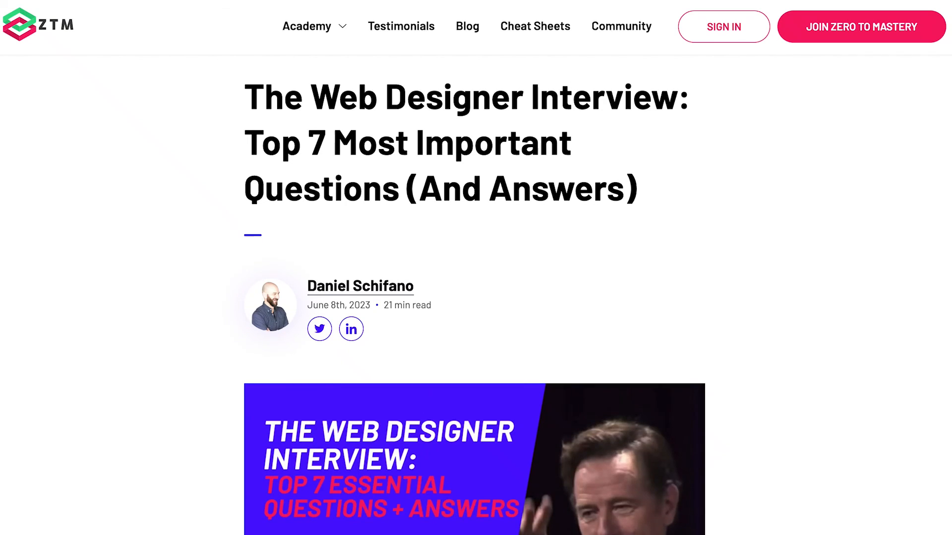
scroll(down, 3)
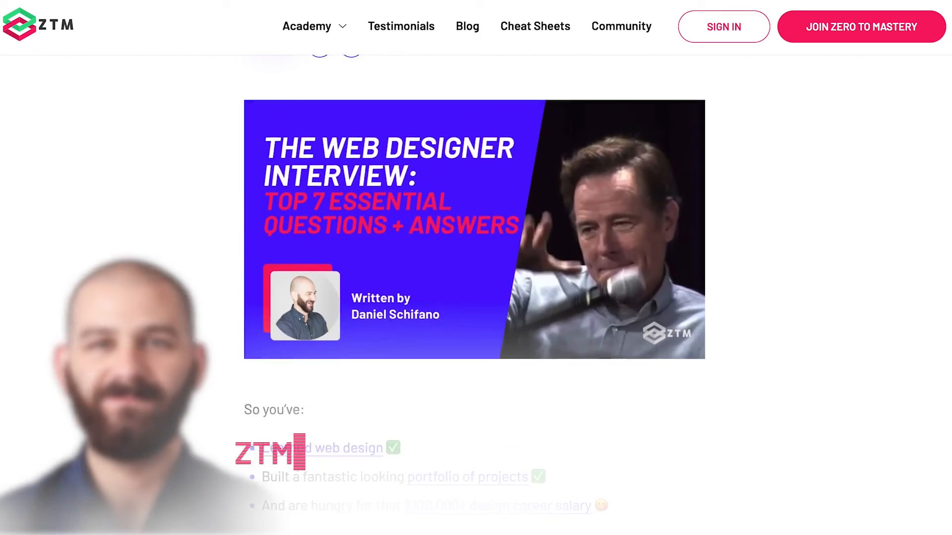
scroll(down, 3)
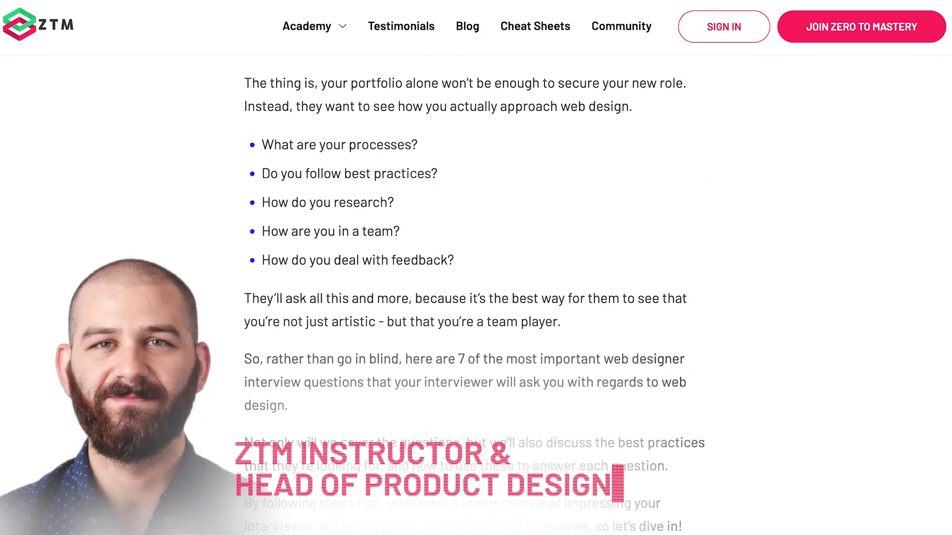
scroll(down, 3)
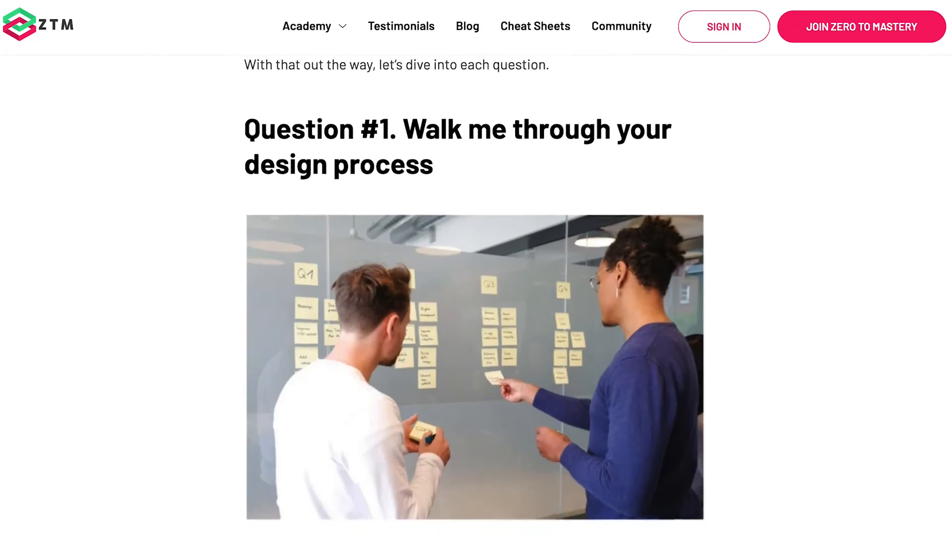
scroll(down, 3)
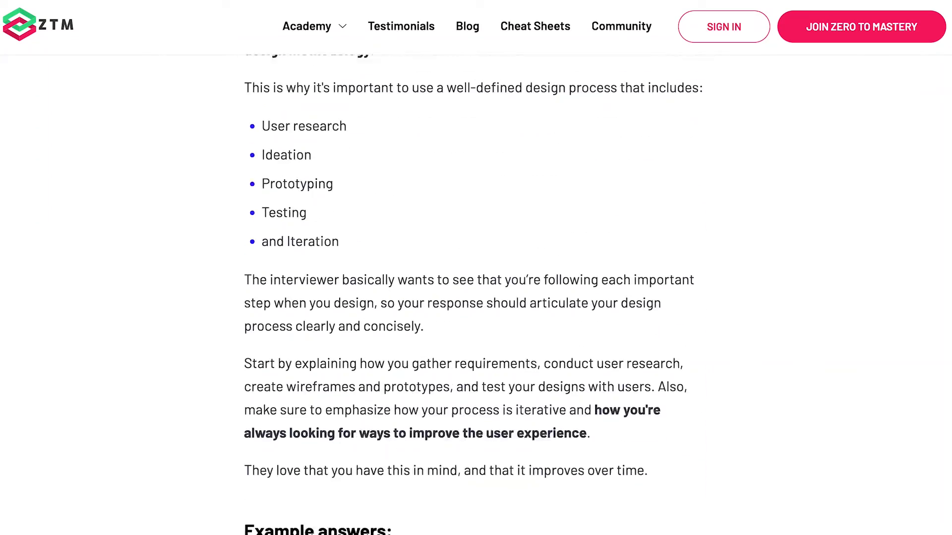
scroll(down, 3)
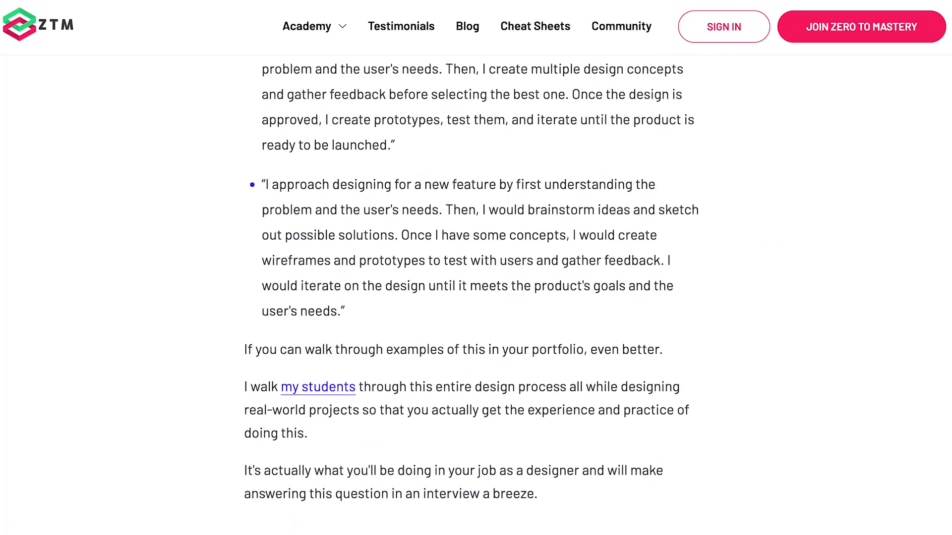
scroll(down, 3)
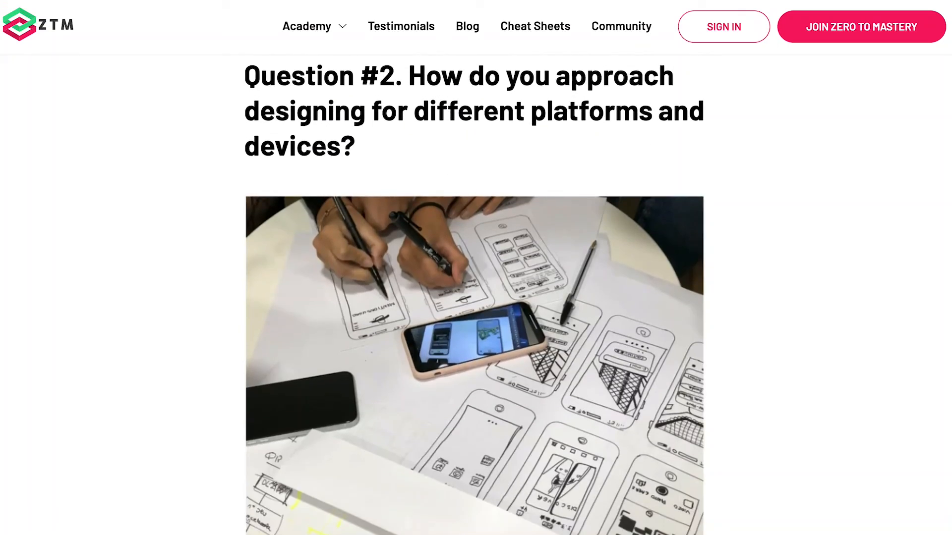